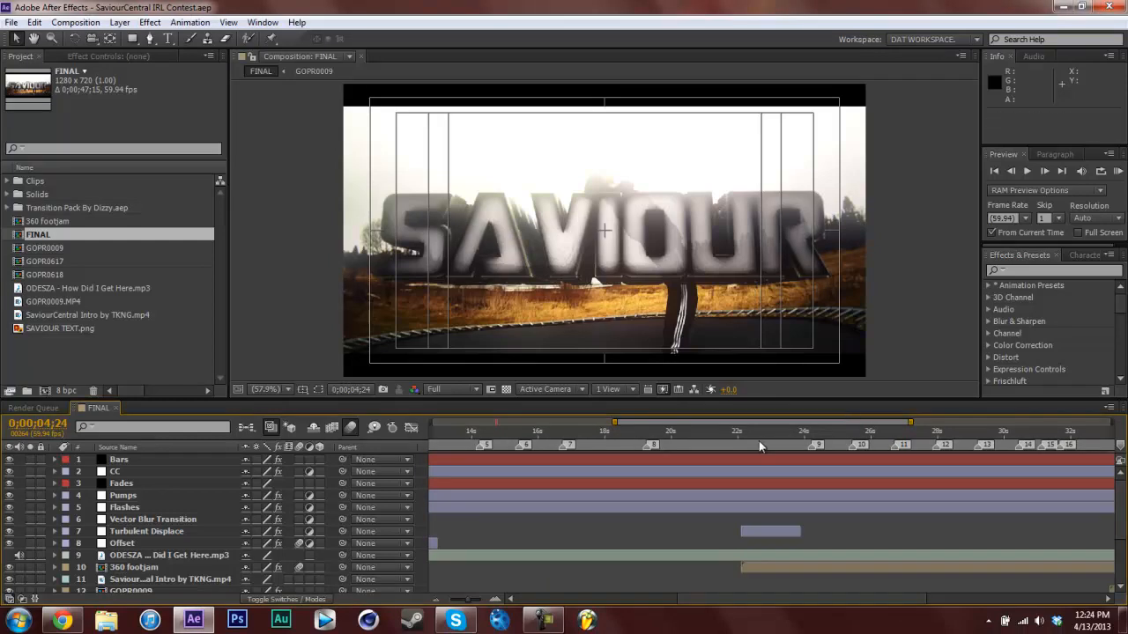
# Preview the finished turbulent crossfade transition at several moments in the timeline
pyautogui.click(719, 430)
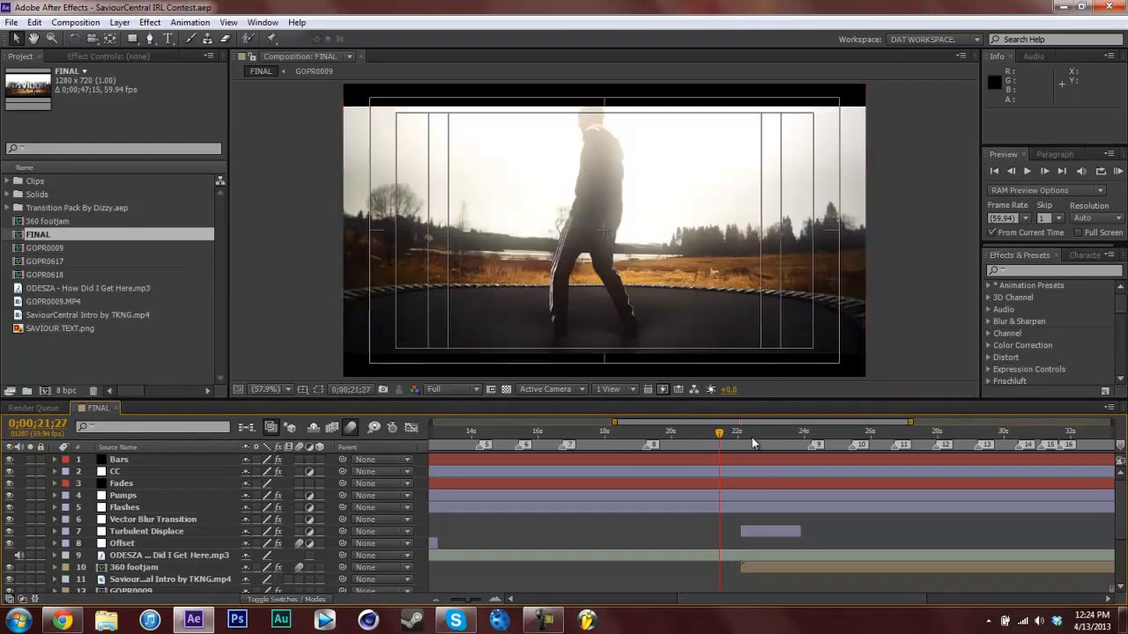
pyautogui.click(743, 431)
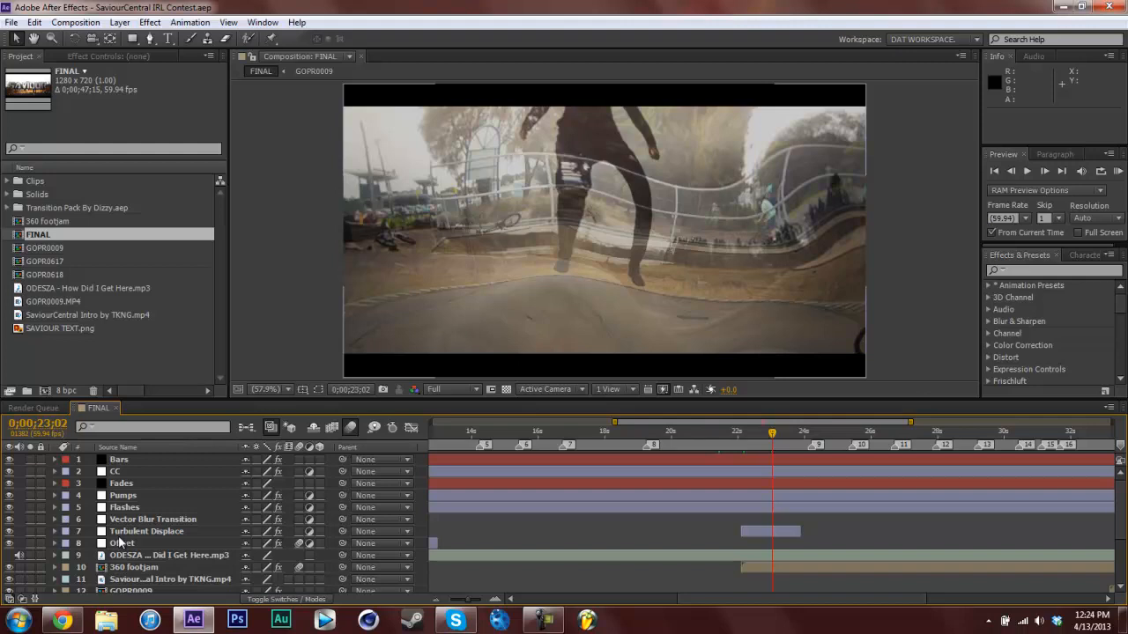
pyautogui.click(146, 533)
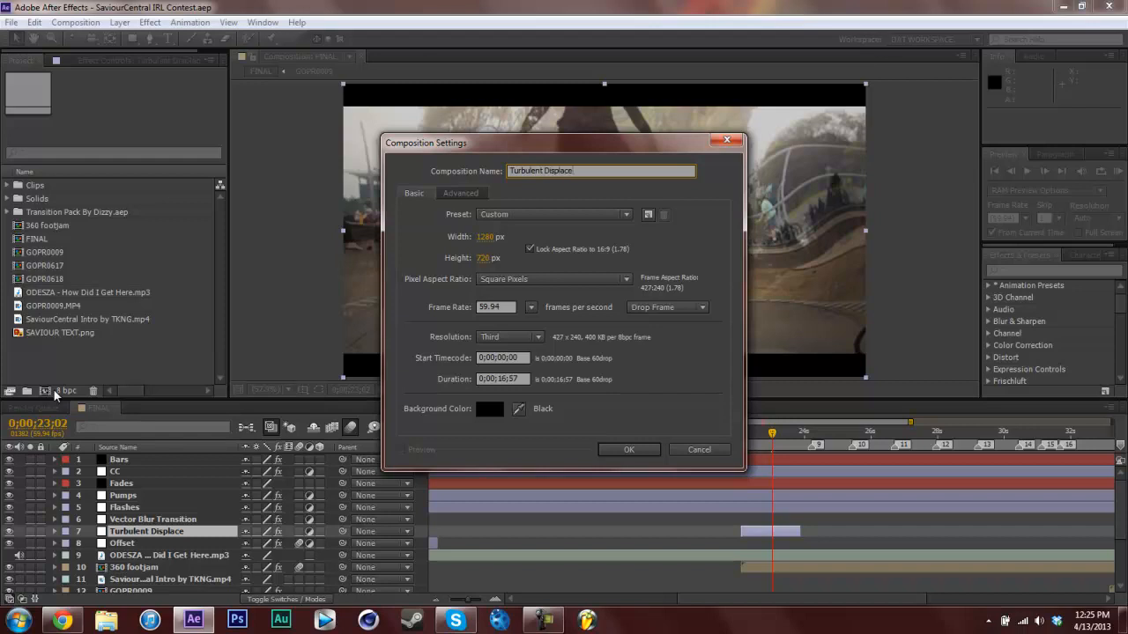
# Confirm the new Turbulent Displace Tut composition and select the GOPR0617 clip
pyautogui.click(628, 449)
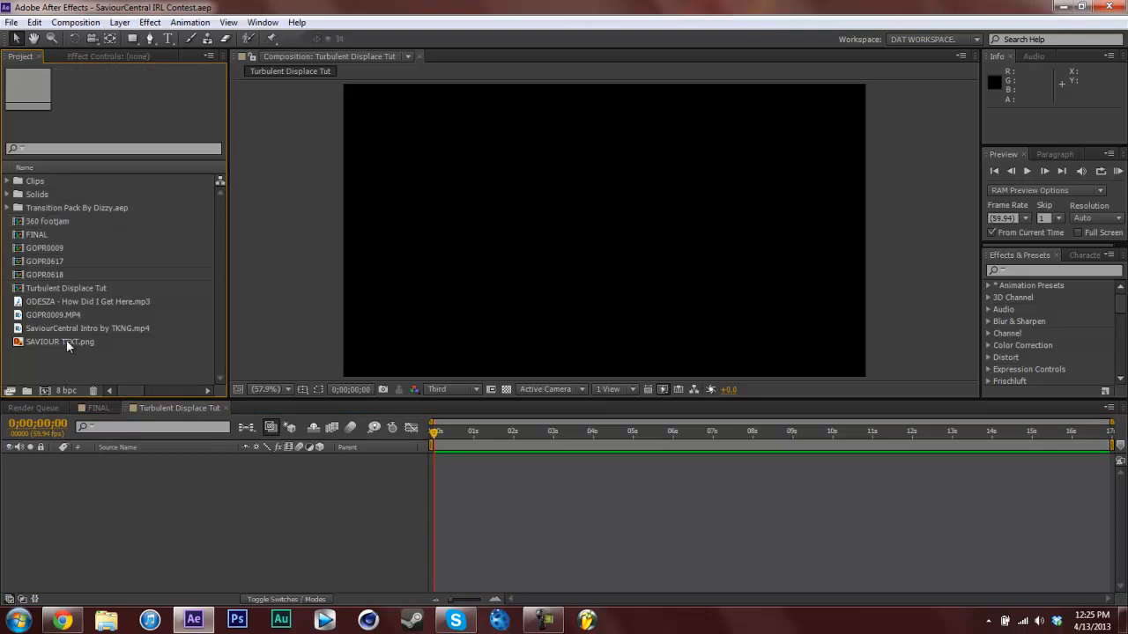
pyautogui.click(44, 246)
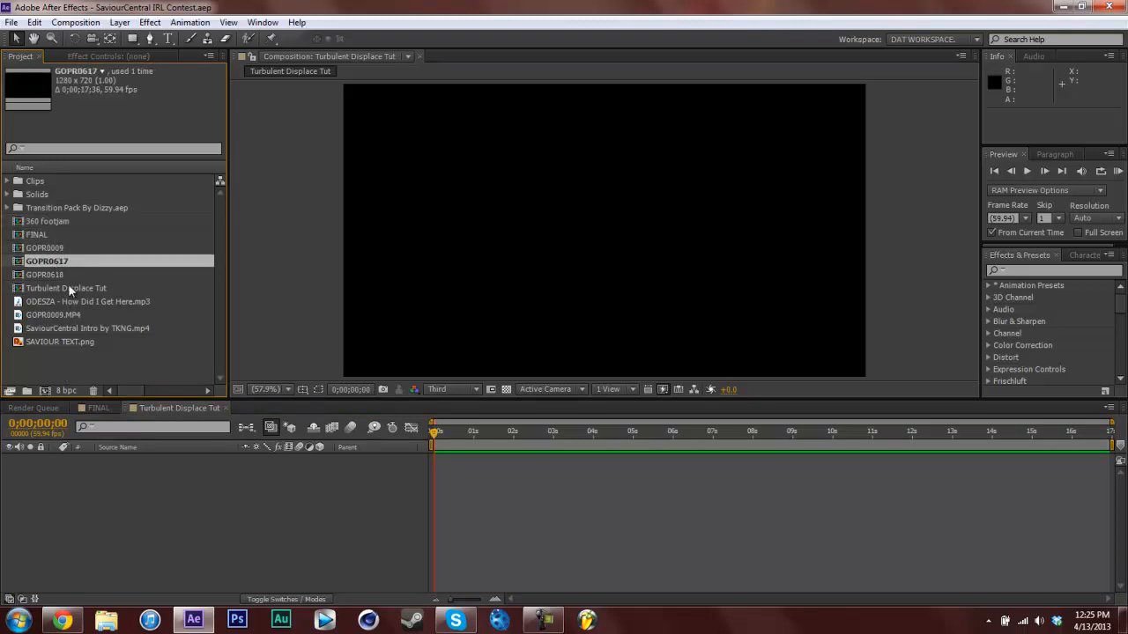
# Place GOPR0617 in the composition, apply Twixtor Pro at 59.94 fps input and set image prep
pyautogui.click(44, 275)
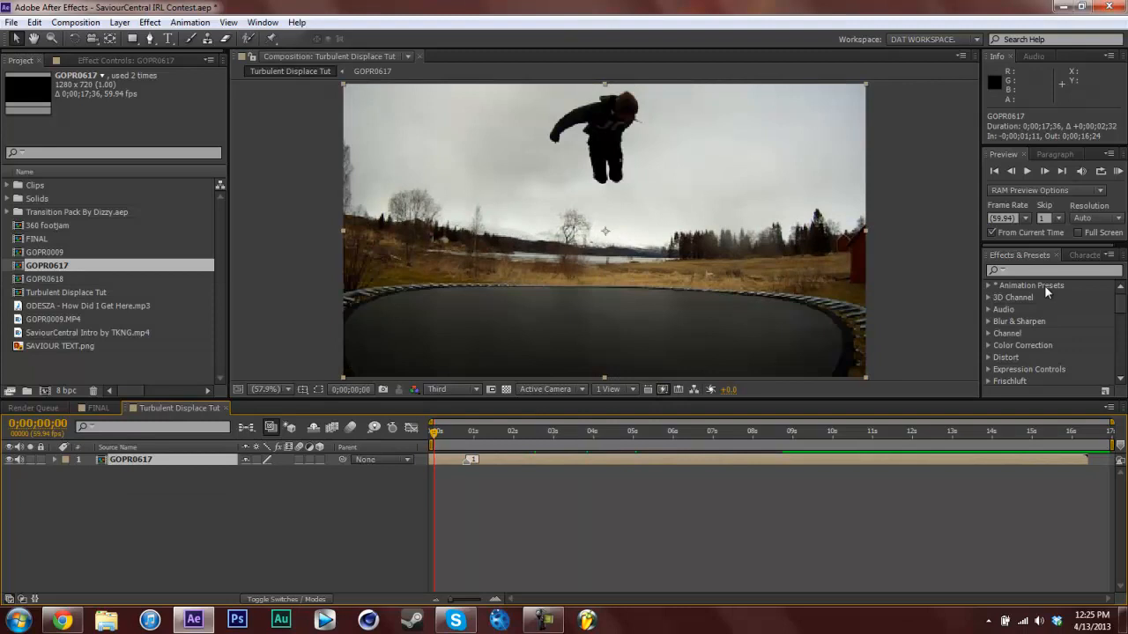
pyautogui.write('twixtor pro')
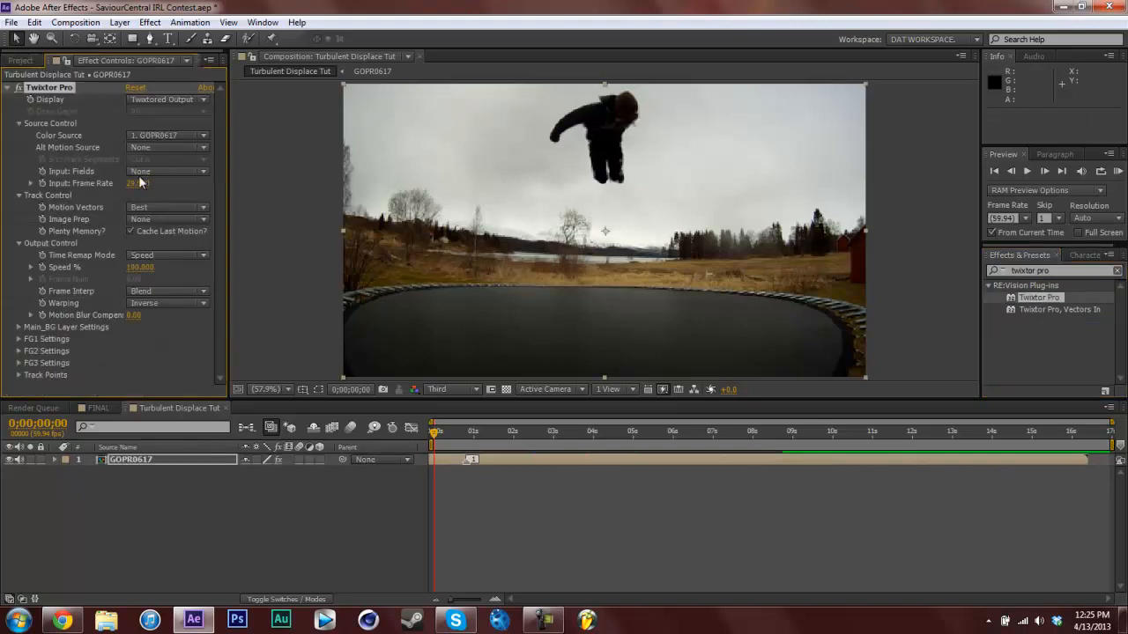
pyautogui.click(138, 183)
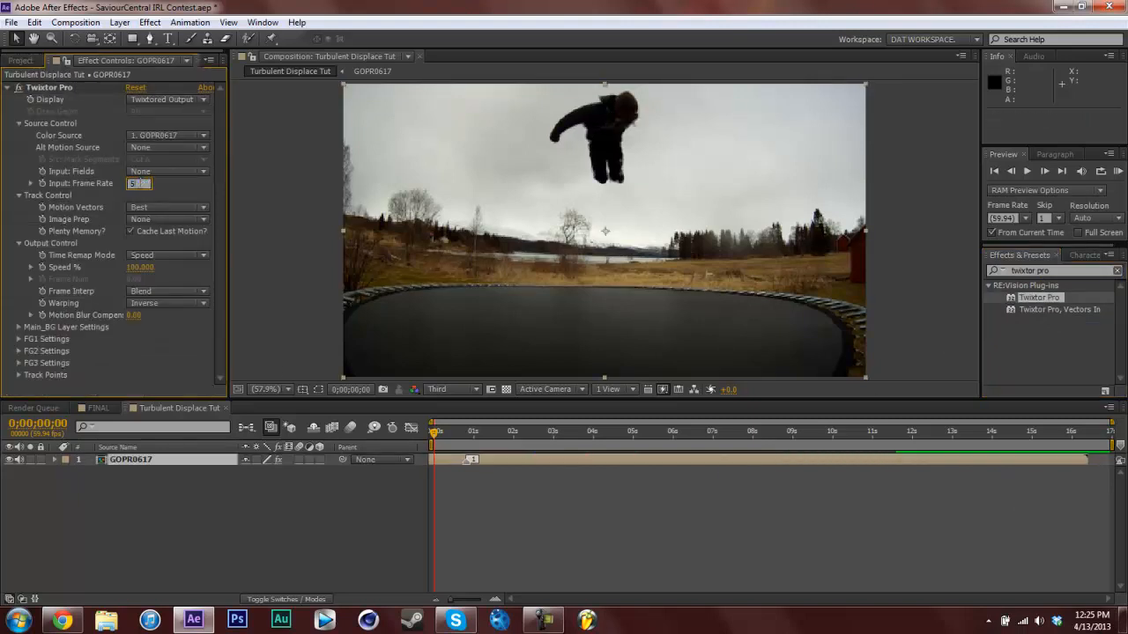
pyautogui.press('ctrl+s')
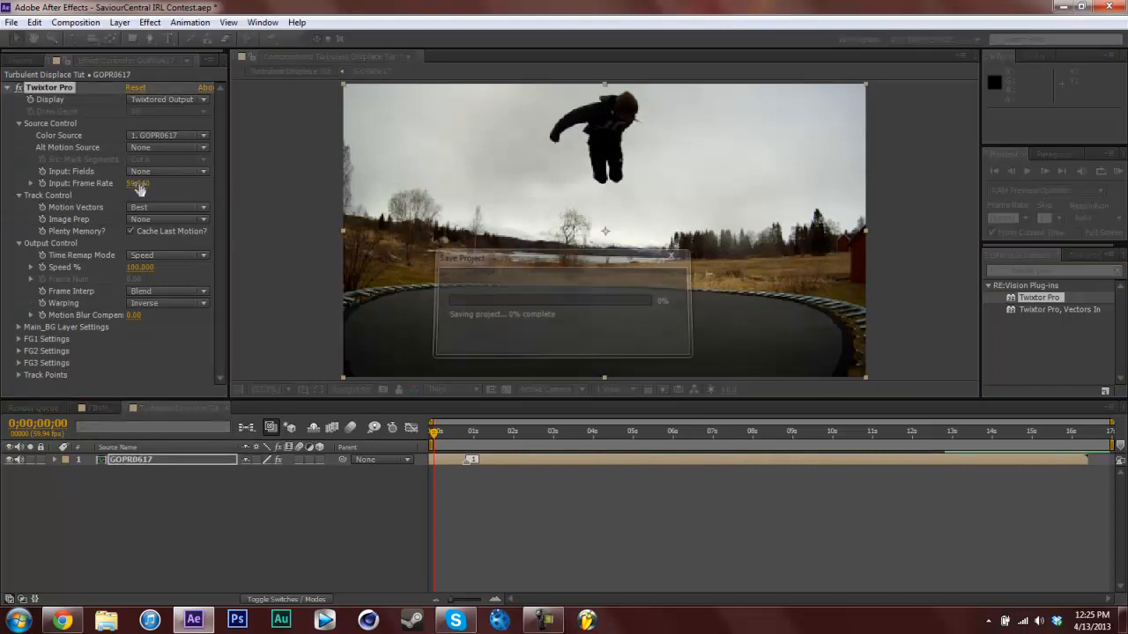
pyautogui.click(168, 219)
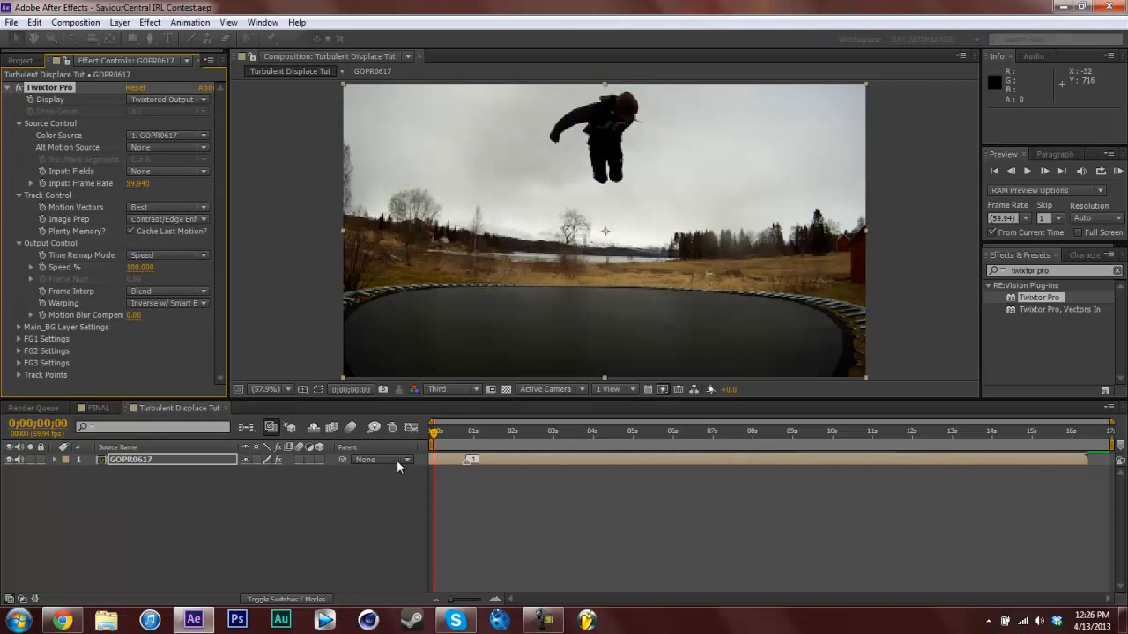
# Keyframe Twixtor Speed % on GOPR0617 so the footage slows mid-jump
pyautogui.doubleClick(139, 267)
pyautogui.write('25.000')
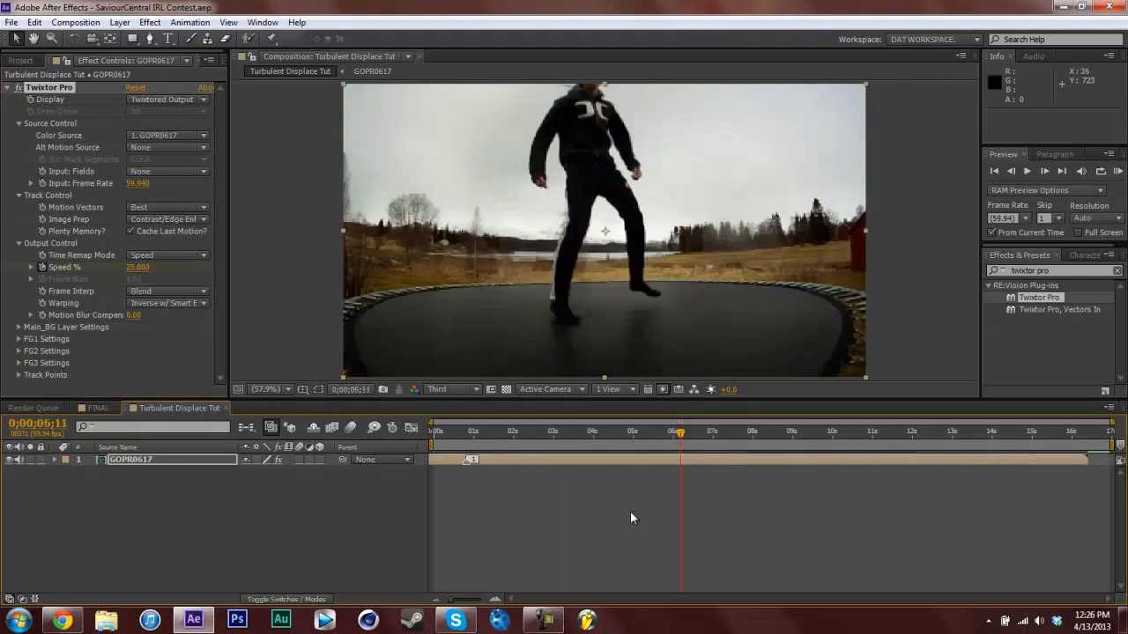
pyautogui.click(672, 431)
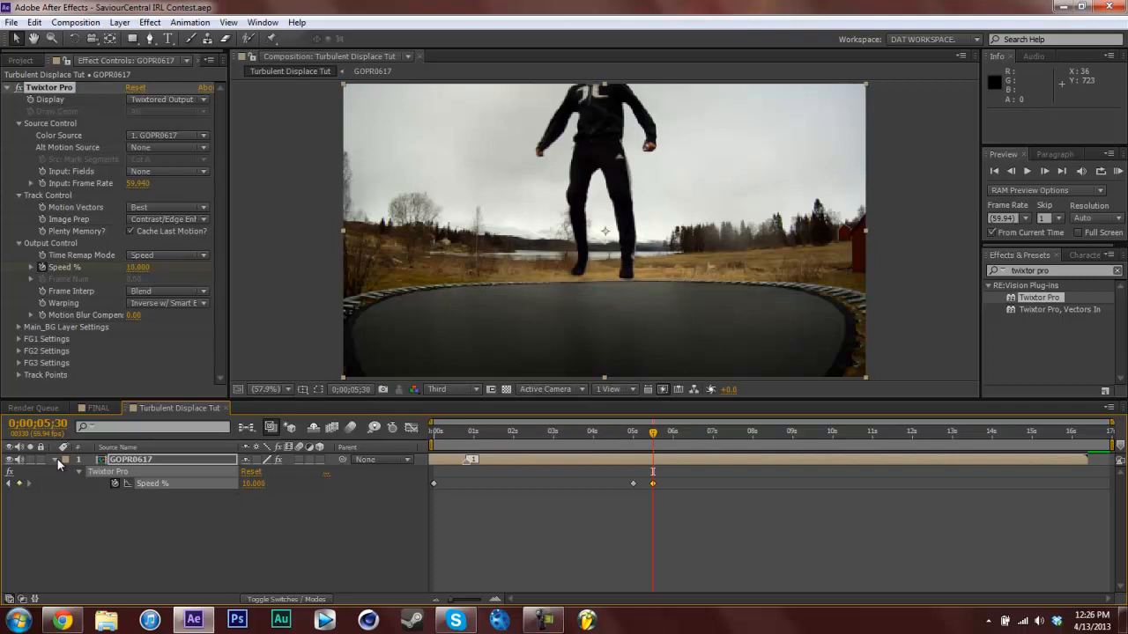
pyautogui.press('ctrl+s')
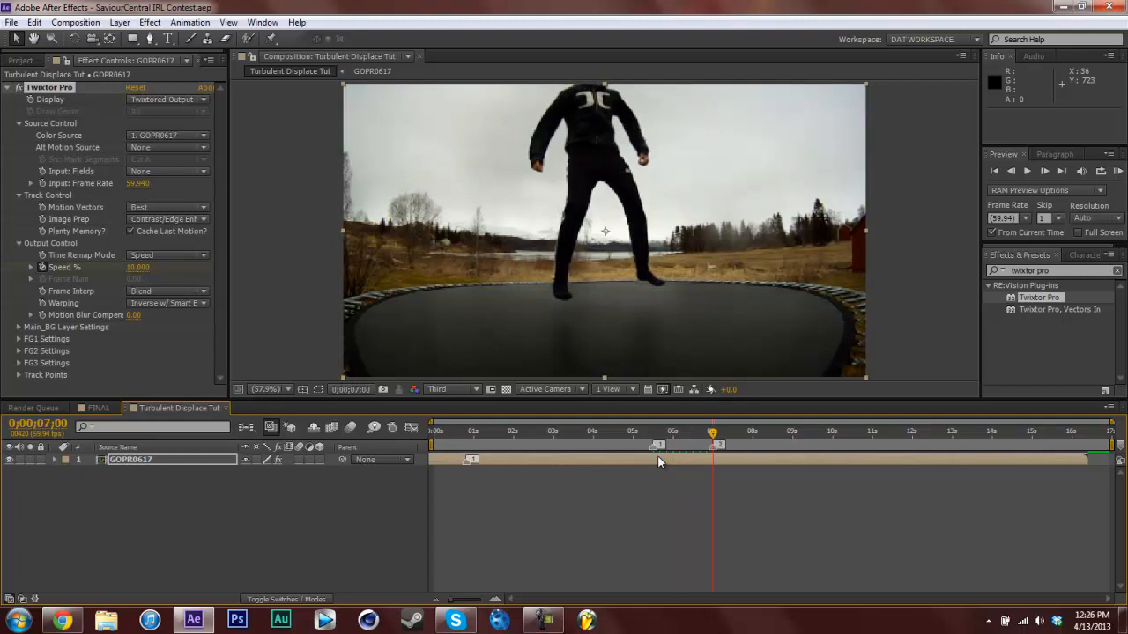
pyautogui.moveTo(656, 438)
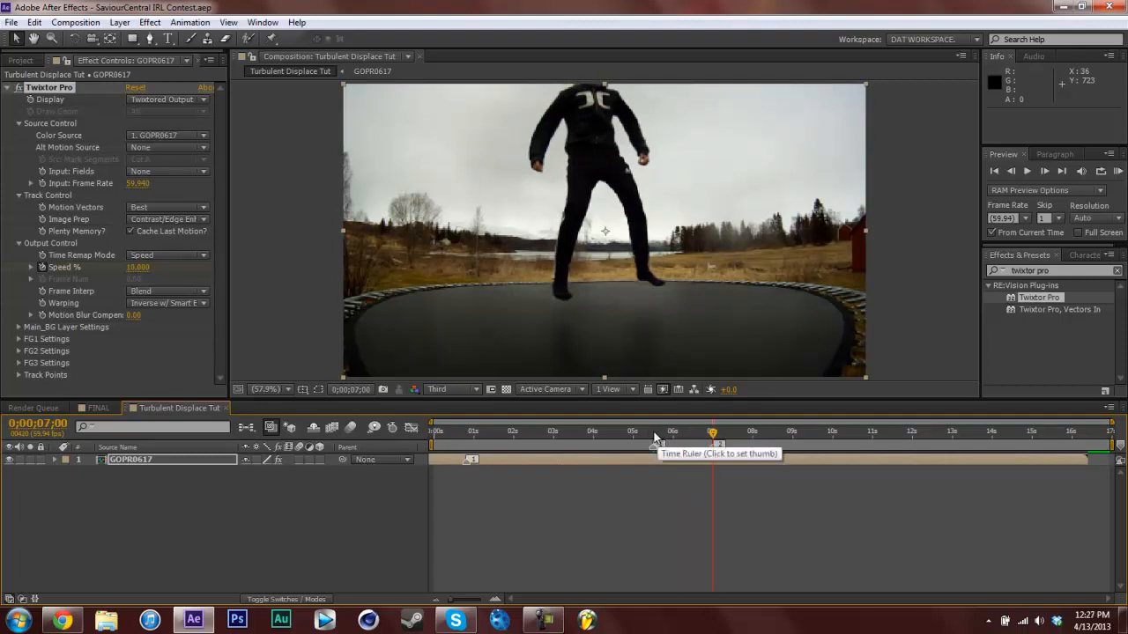
# Fade the GOPR0617 layer's opacity to 0% near the seven-second mark
pyautogui.click(652, 430)
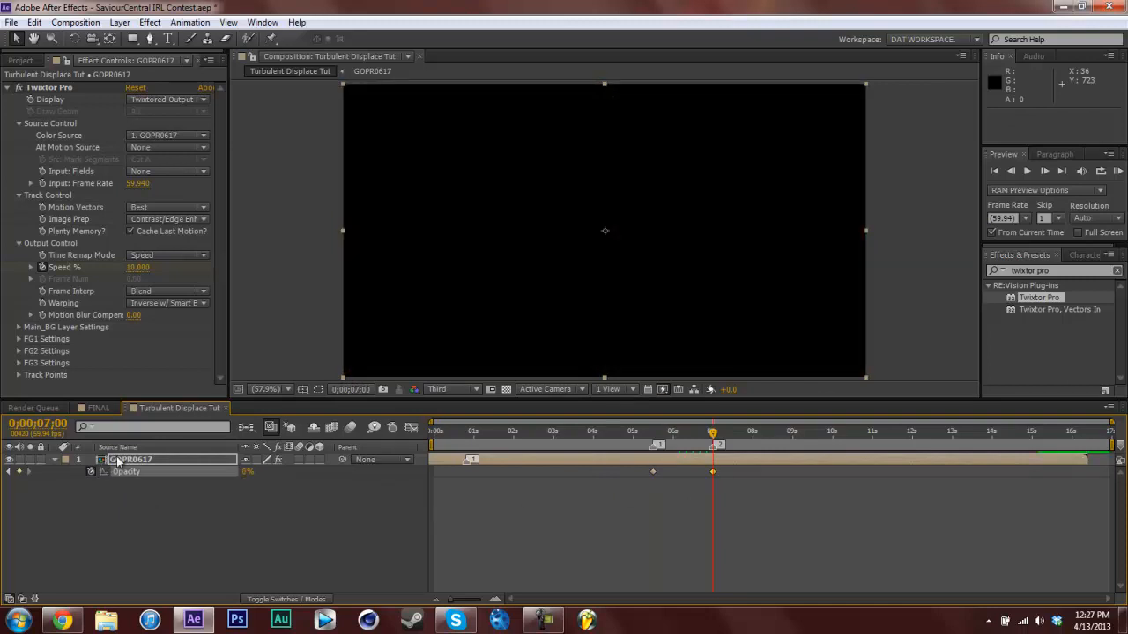
pyautogui.press('ctrl+s')
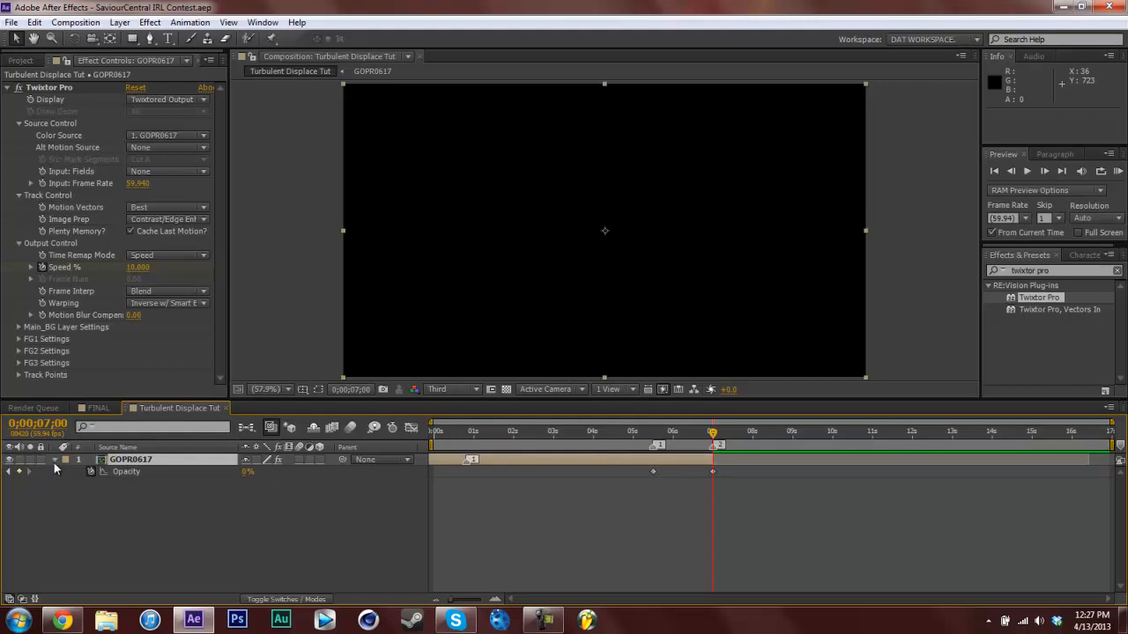
pyautogui.click(21, 60)
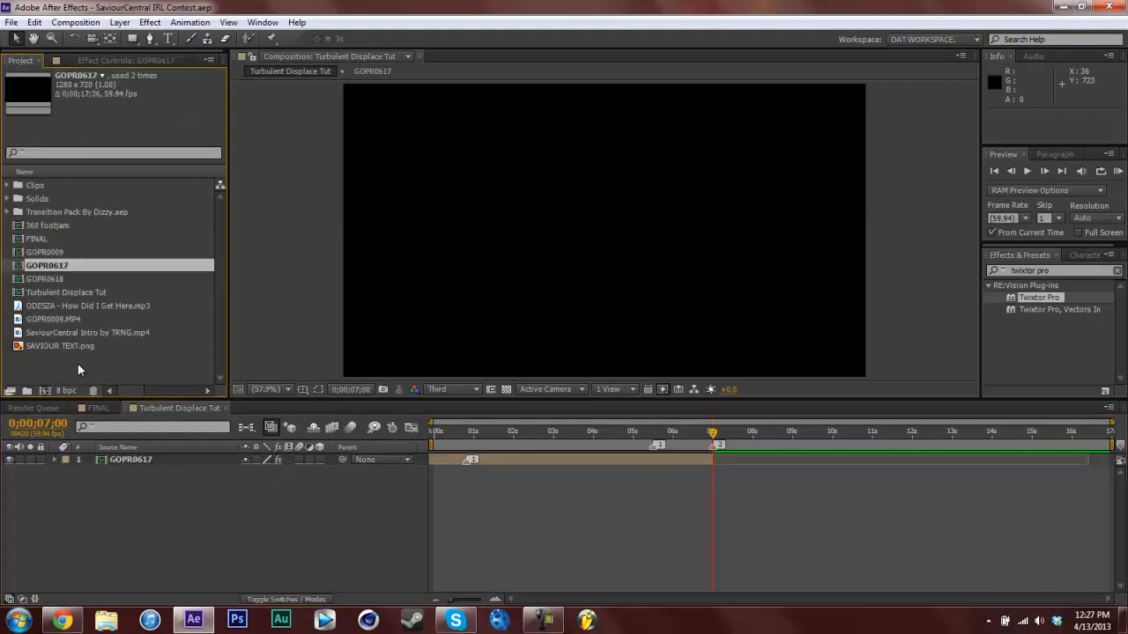
# Add GOPR0009 as a second layer near the first clip's end with Twixtor Pro at 59.94 fps
pyautogui.click(46, 226)
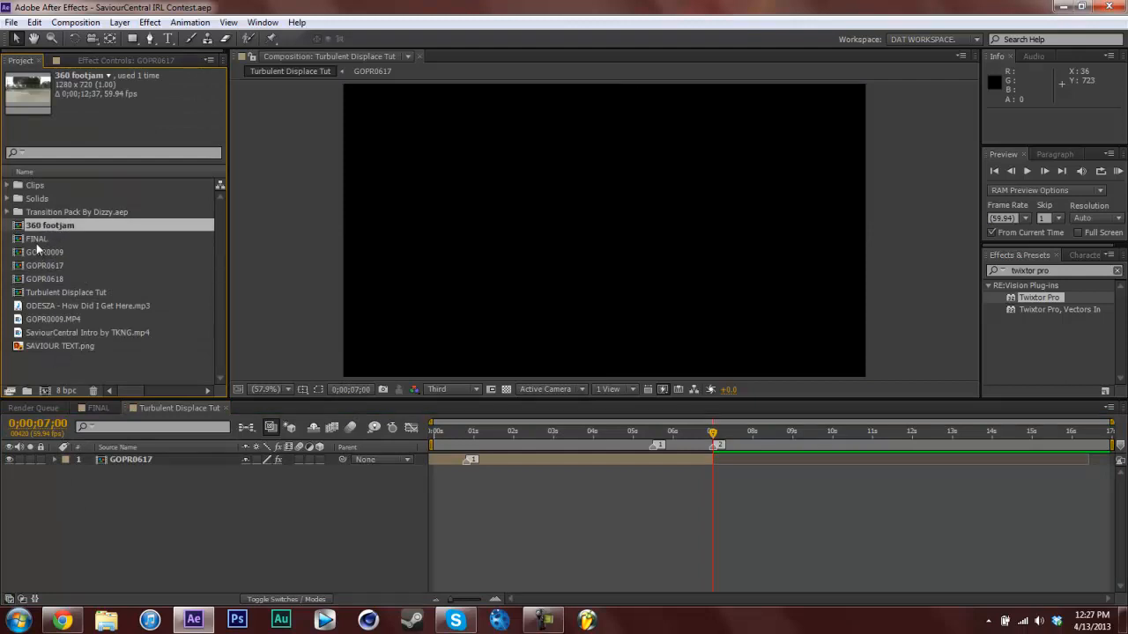
pyautogui.click(46, 252)
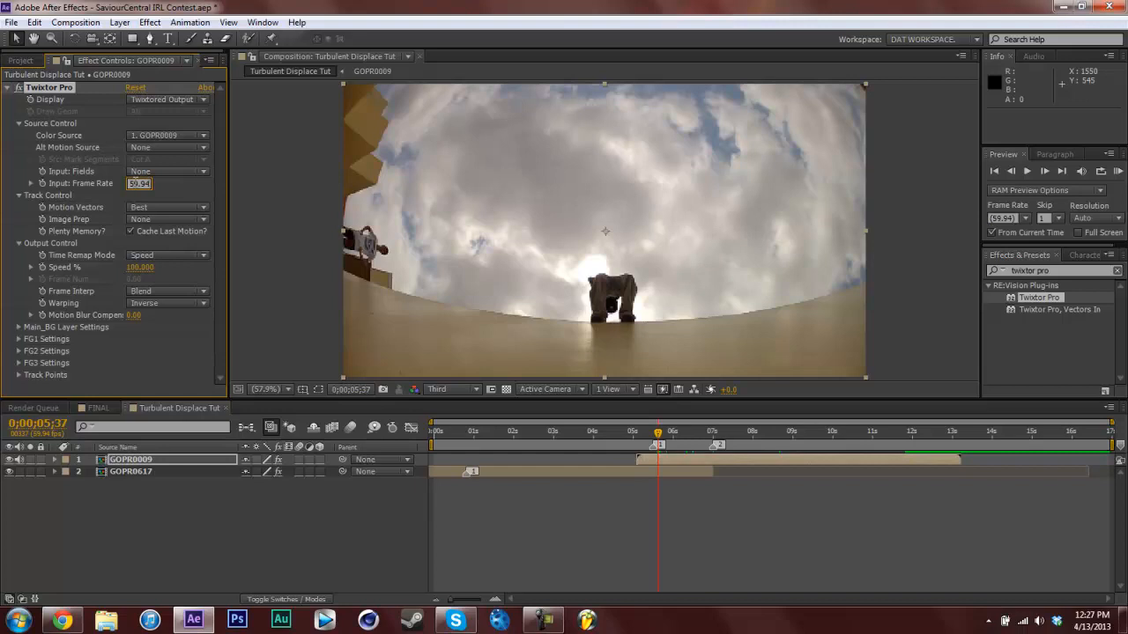
# Set GOPR0009's Twixtor image prep, choose Speed time remapping and keyframe Speed % at 25
pyautogui.click(167, 219)
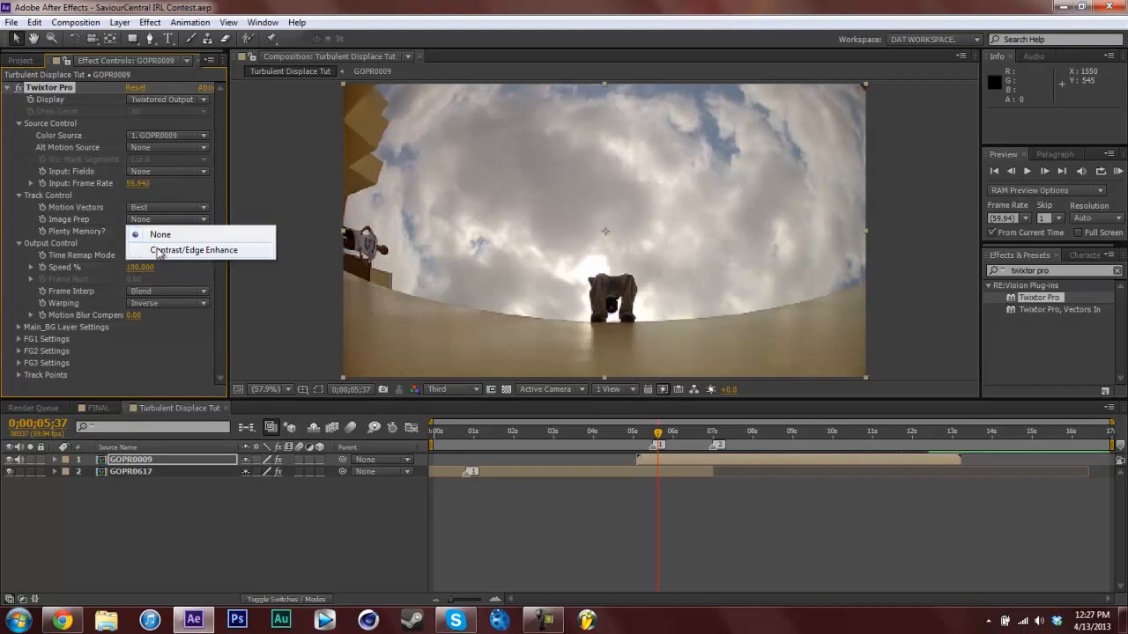
pyautogui.click(194, 250)
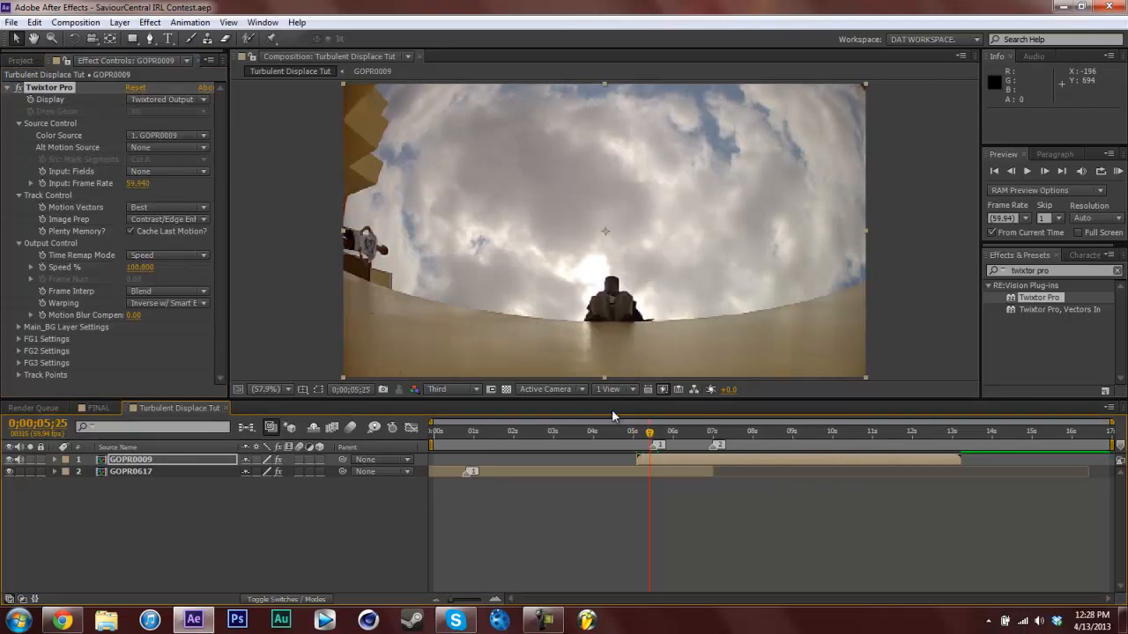
pyautogui.click(656, 430)
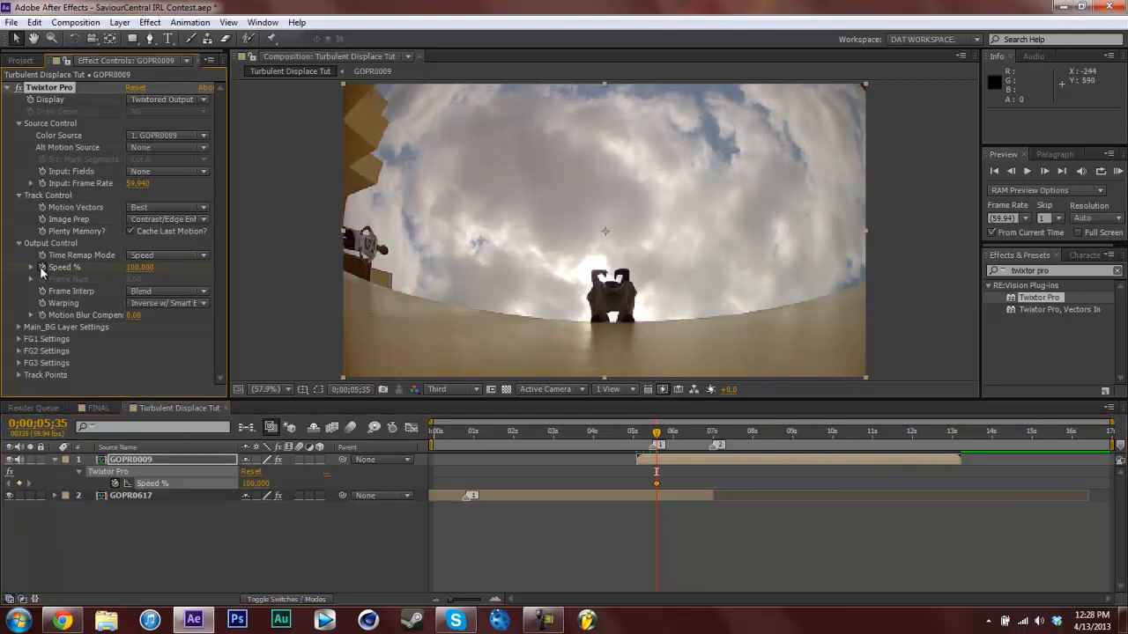
pyautogui.click(167, 256)
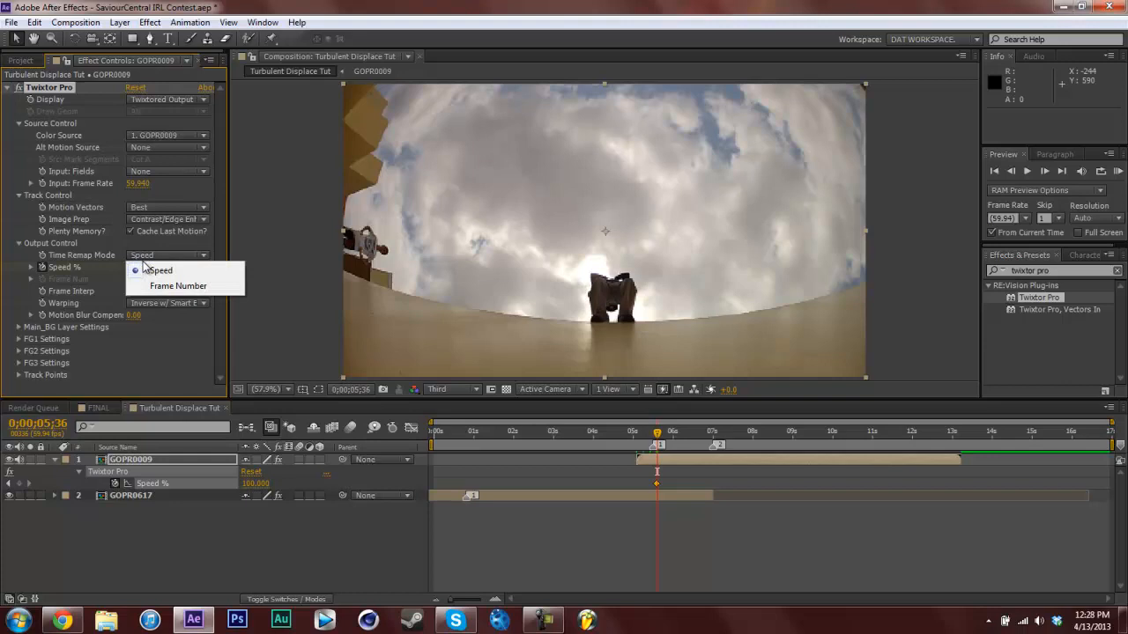
pyautogui.click(157, 270)
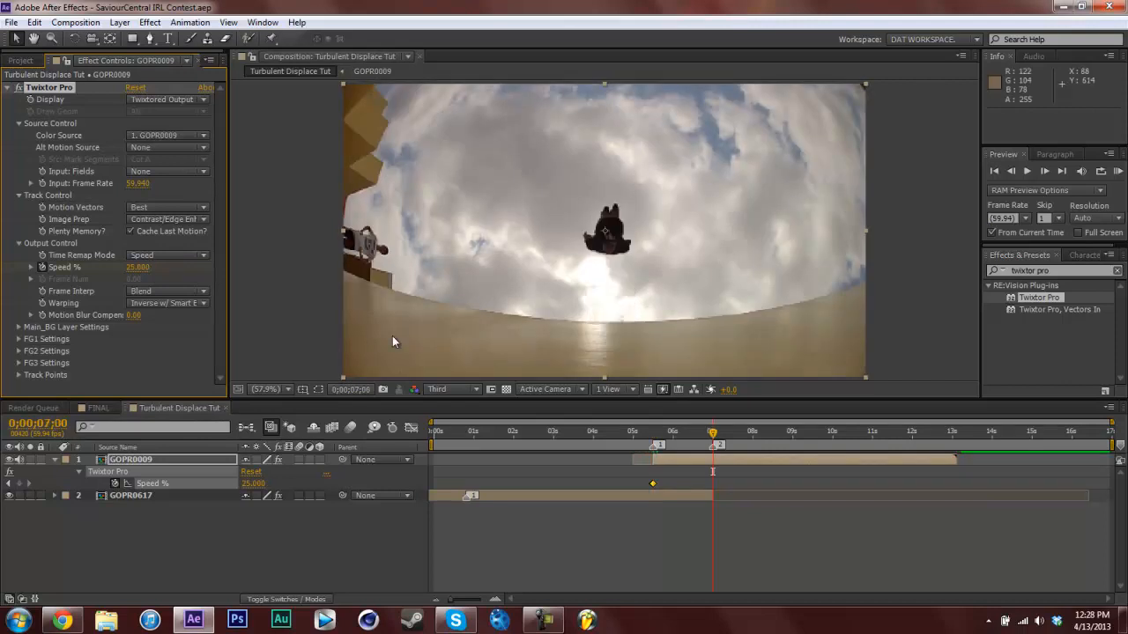
pyautogui.moveTo(624, 497)
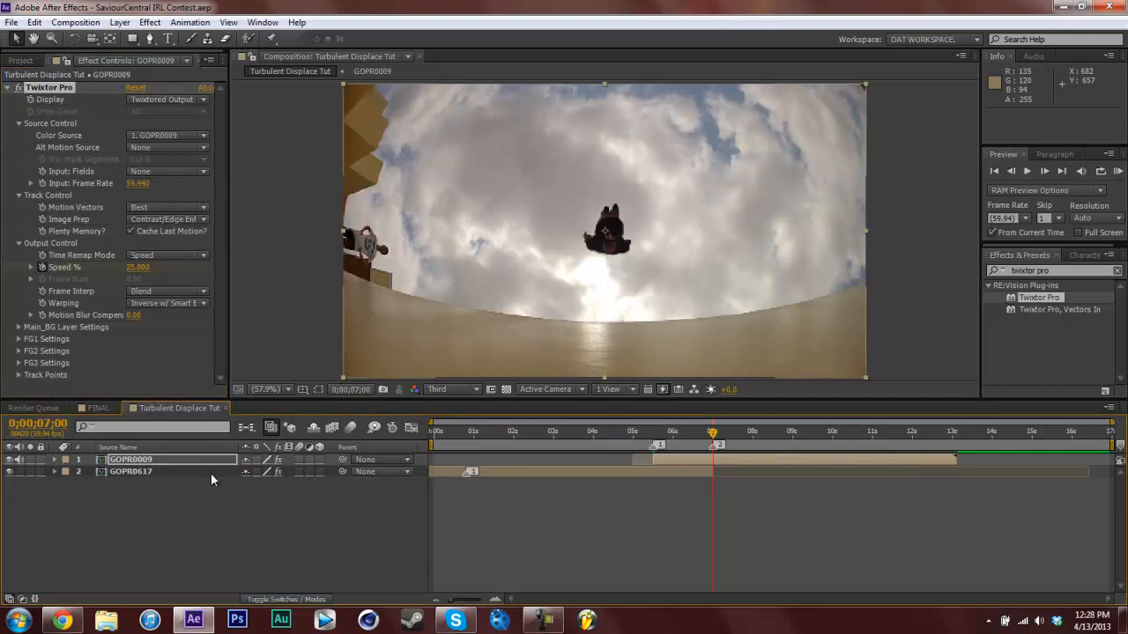
# Keyframe GOPR0009's opacity from 0% at the overlap start to 100%
pyautogui.click(53, 458)
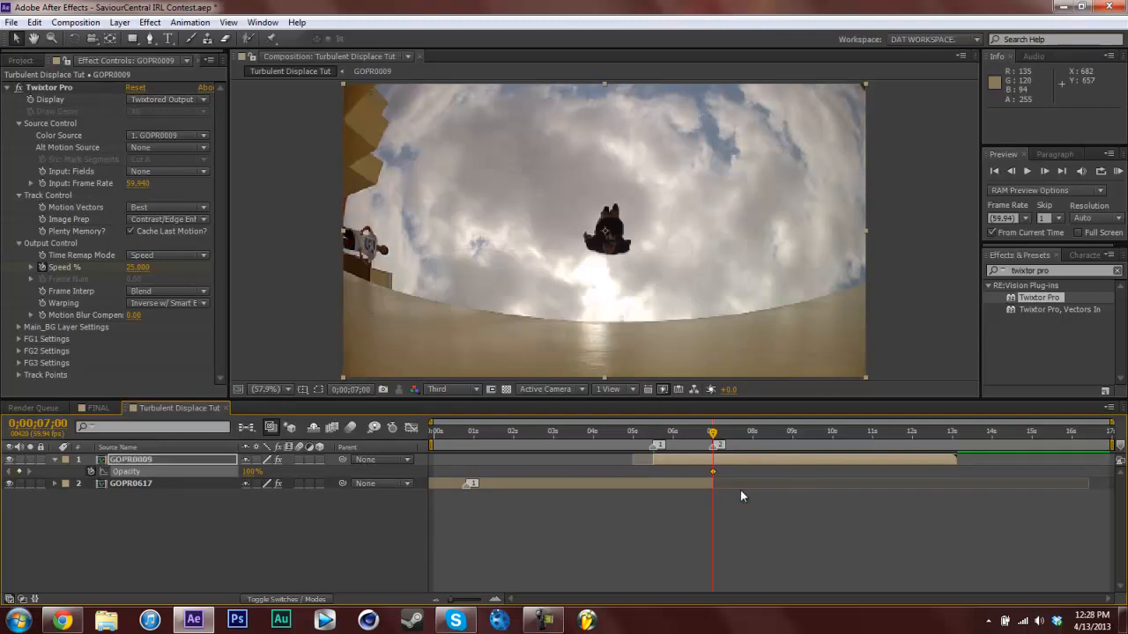
pyautogui.moveTo(712, 432); pyautogui.dragTo(652, 432)
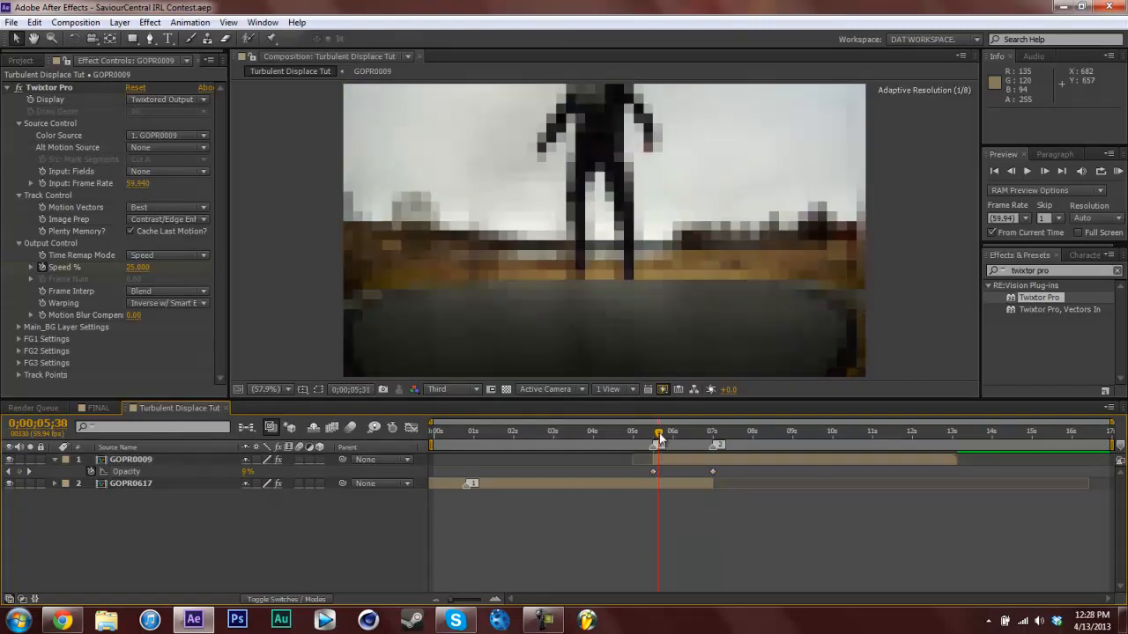
pyautogui.click(701, 431)
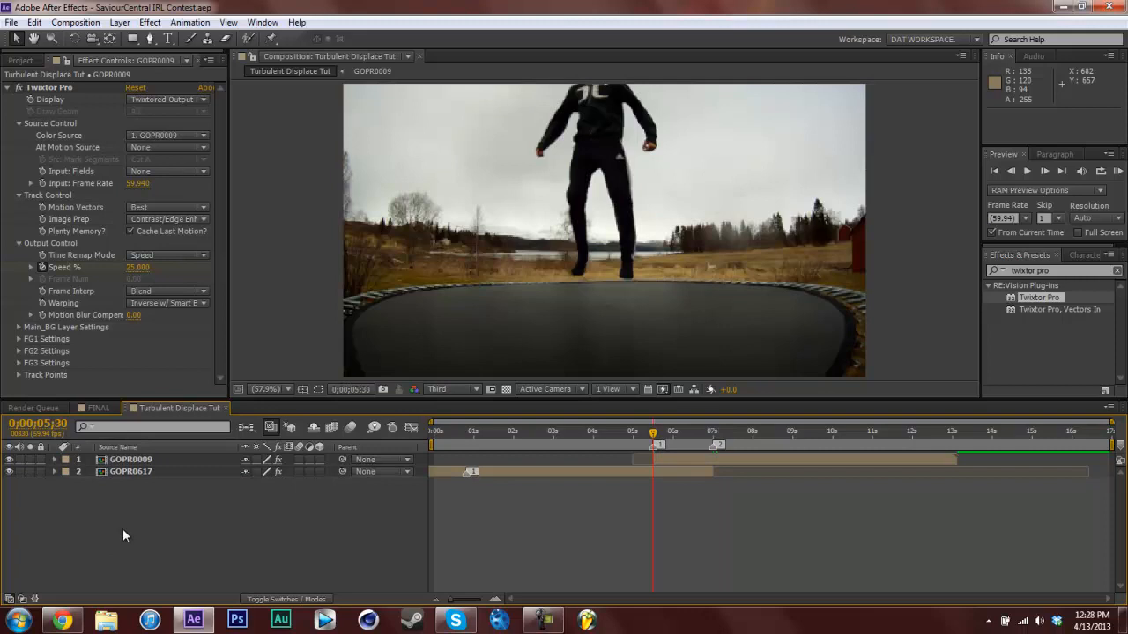
# Create an adjustment layer above both clips and rename it Turbulent Displace Tut
pyautogui.rightClick(124, 536)
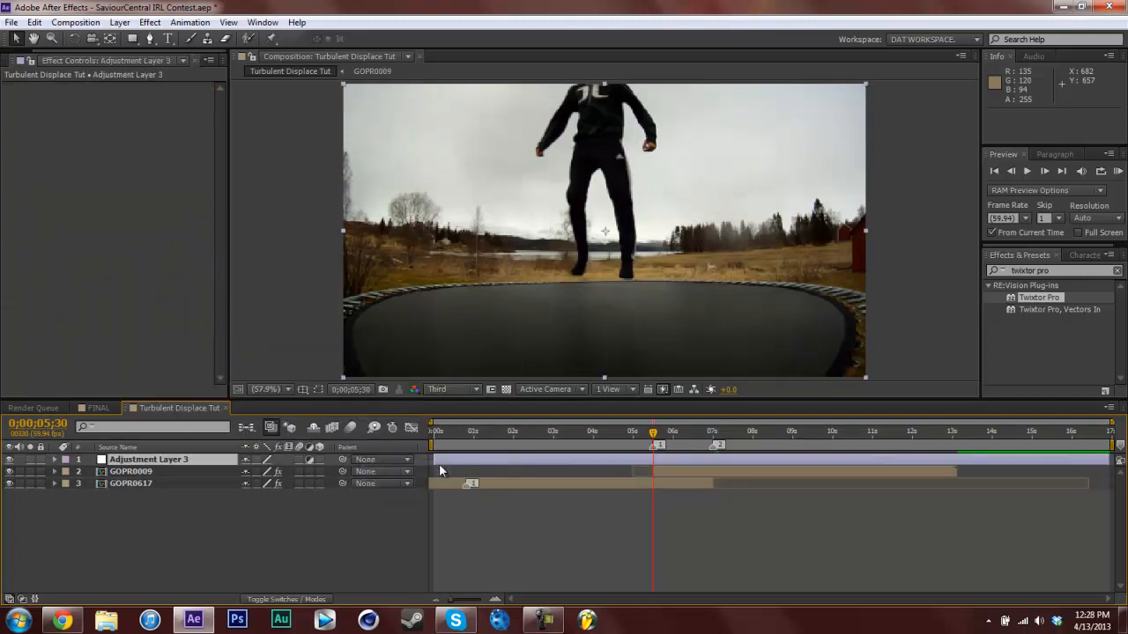
pyautogui.click(21, 60)
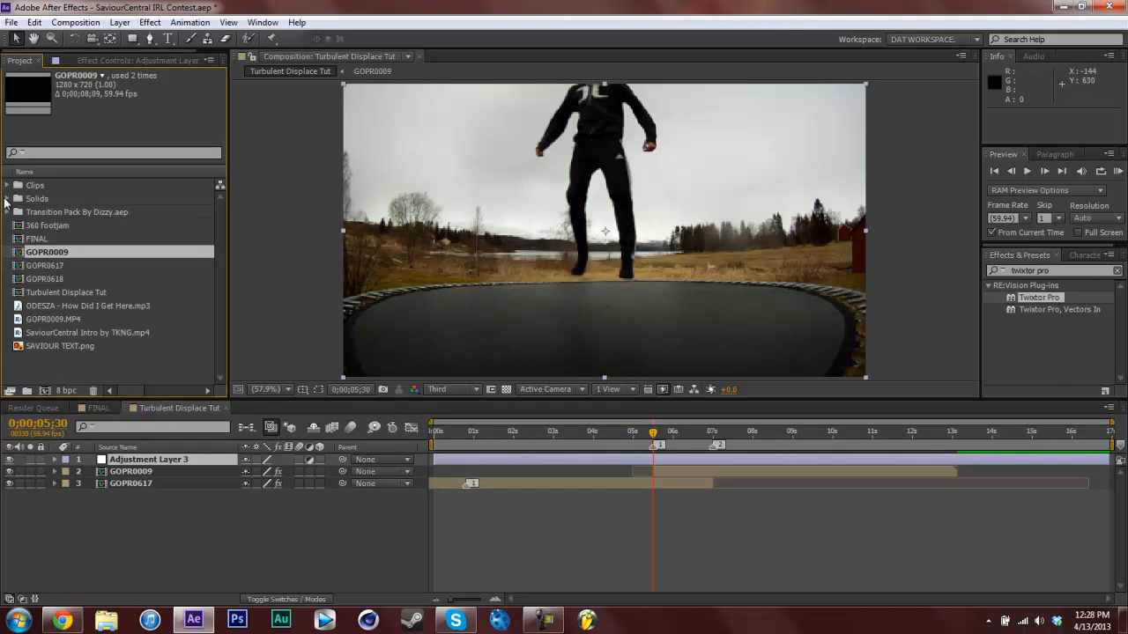
pyautogui.click(7, 197)
pyautogui.write('Turbulent Displace Tut')
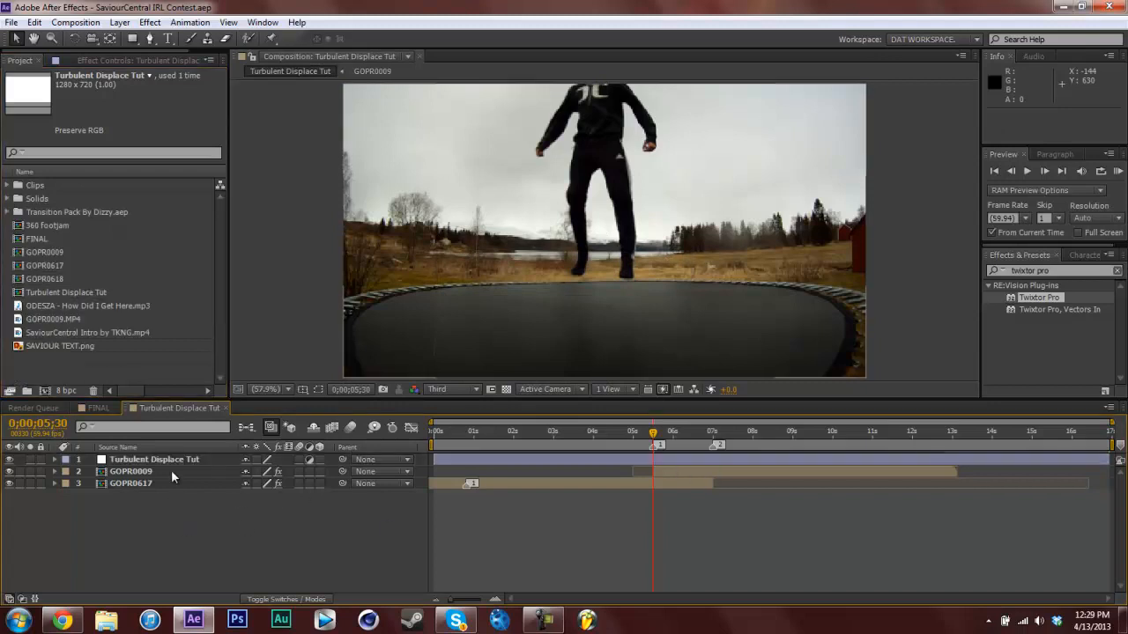
pyautogui.click(155, 458)
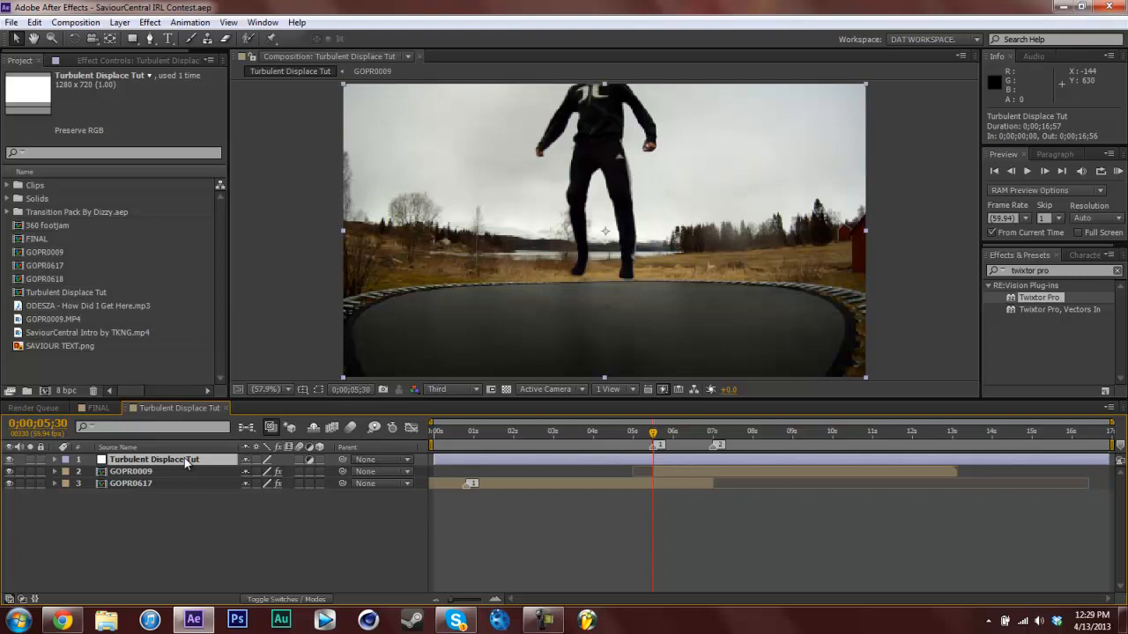
pyautogui.click(712, 430)
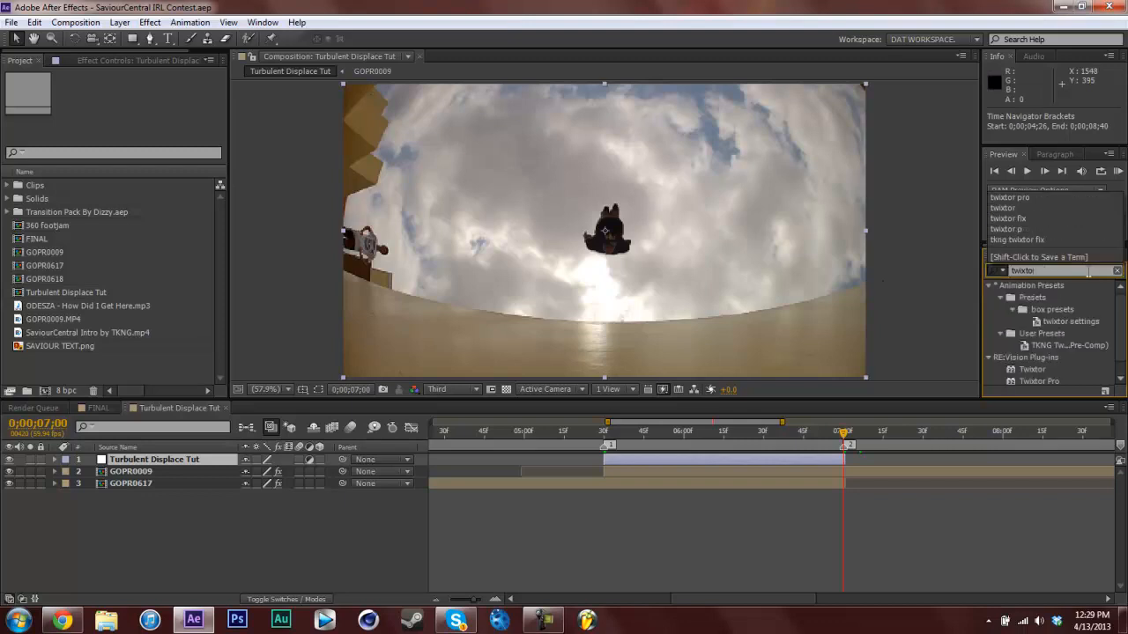
# Apply Turbulent Displace and keyframe Amount at 0 at the transition's start and end
pyautogui.write('turbulent')
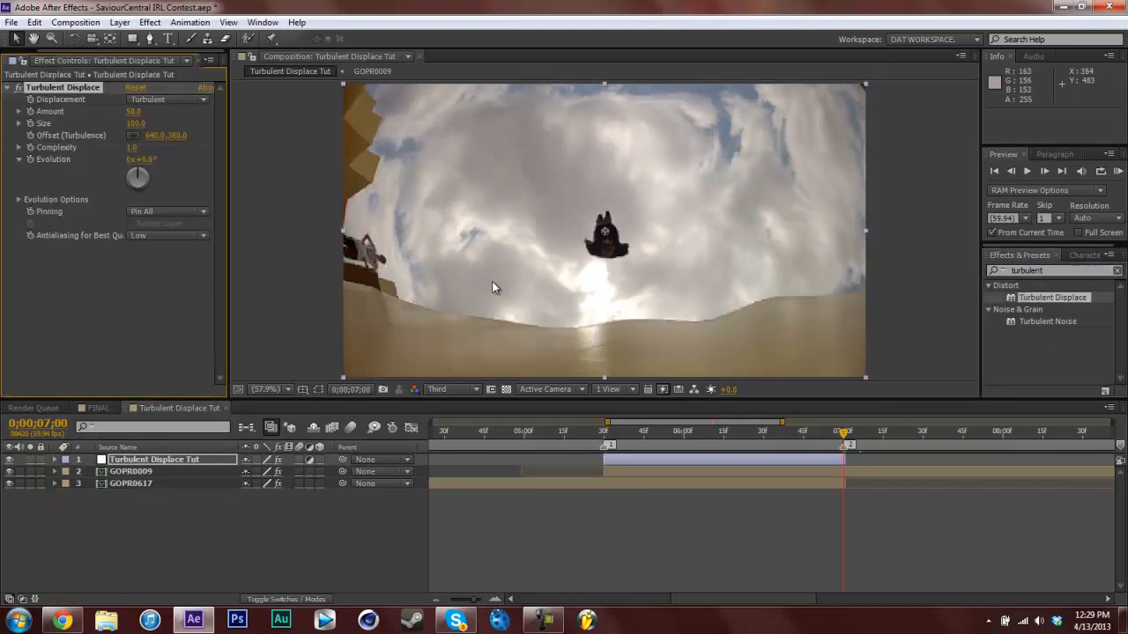
pyautogui.moveTo(842, 430); pyautogui.dragTo(603, 430)
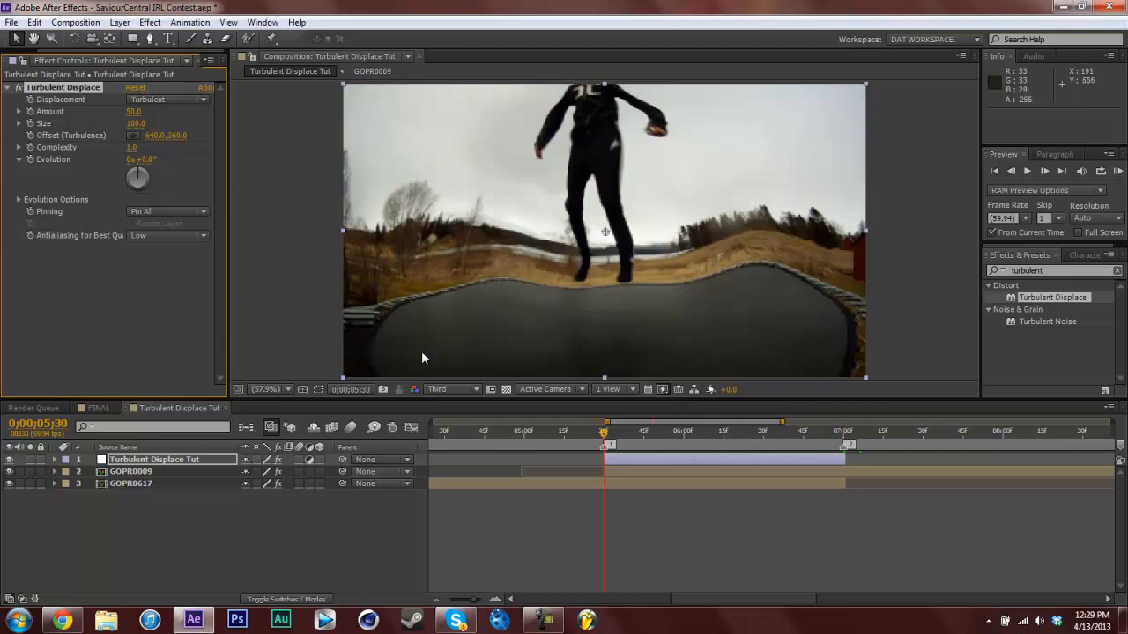
pyautogui.moveTo(631, 405)
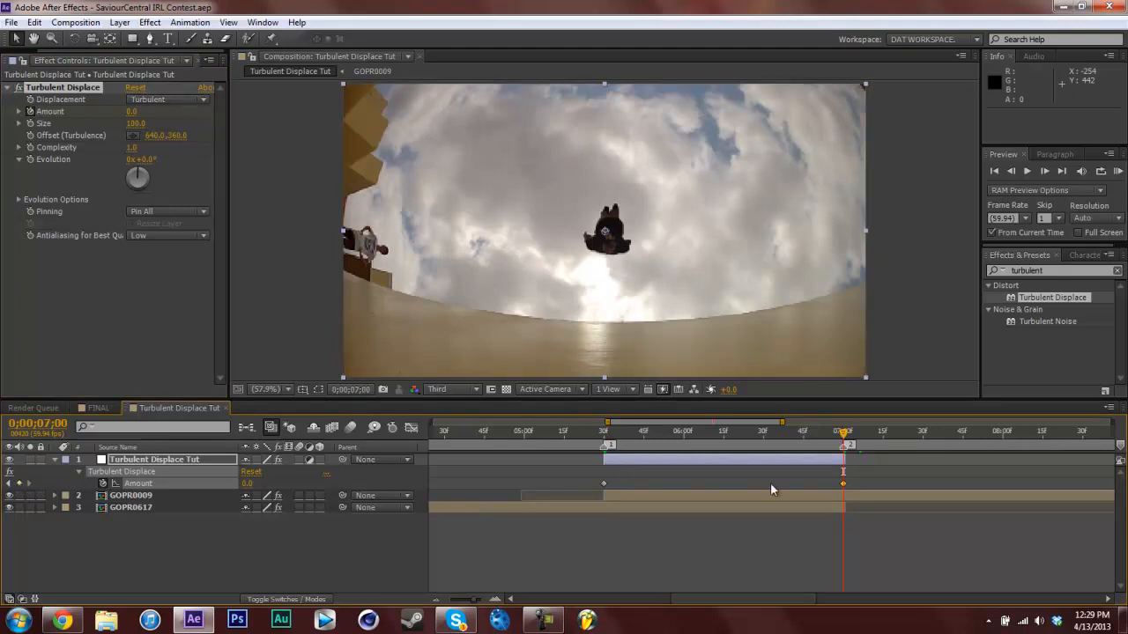
pyautogui.moveTo(860, 490)
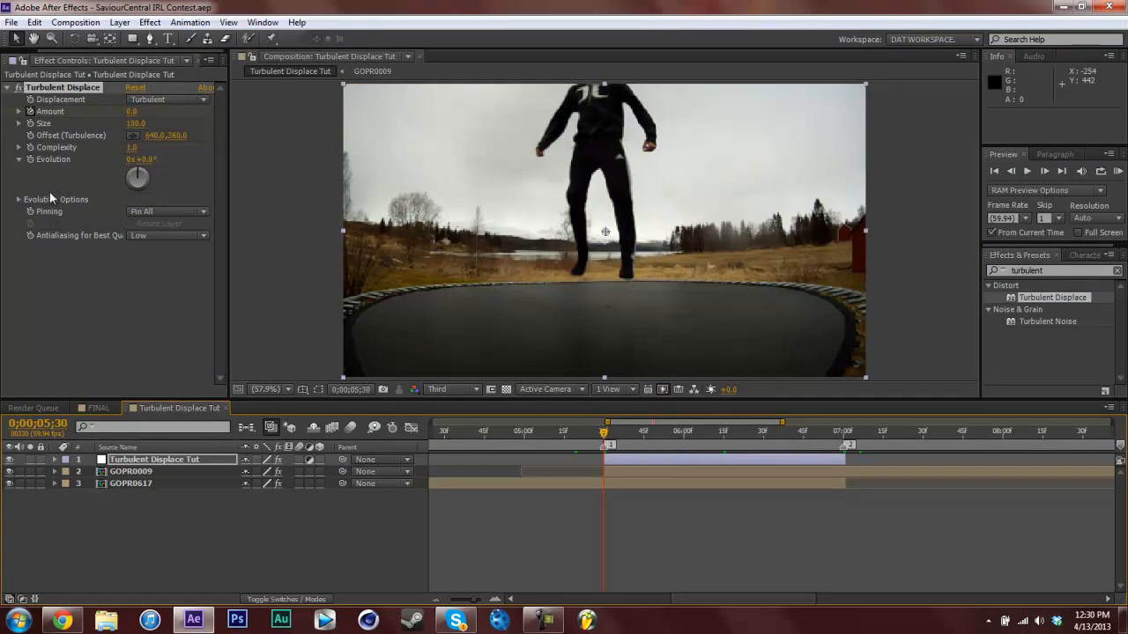
pyautogui.moveTo(33, 169)
pyautogui.write('time*')
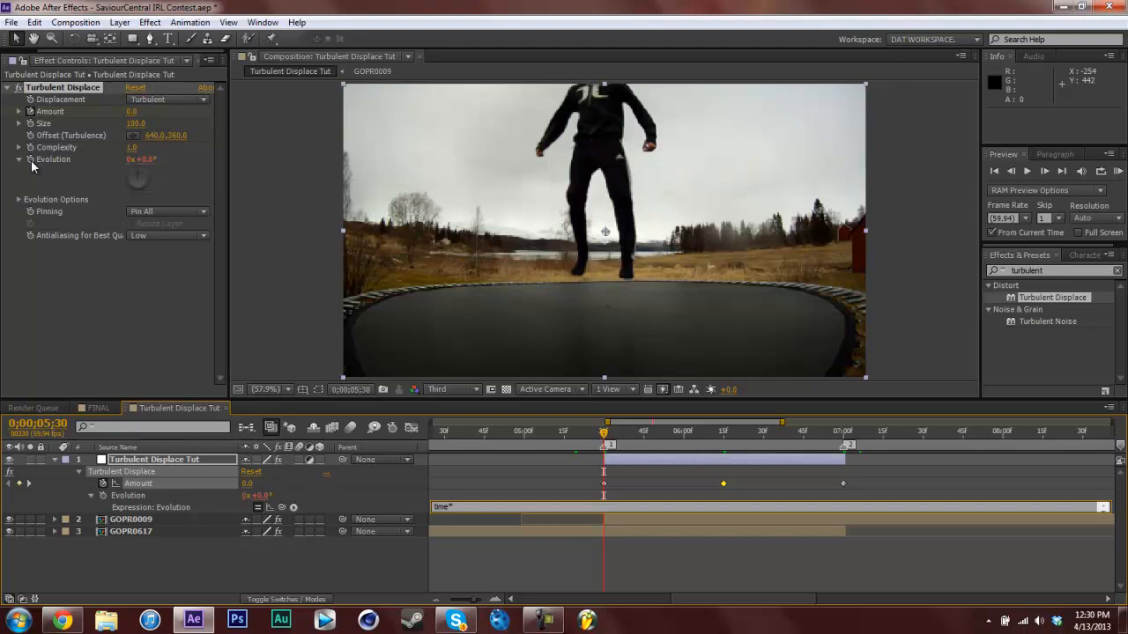
# Drive Turbulent Displace Evolution with the expression time*30
pyautogui.write('30')
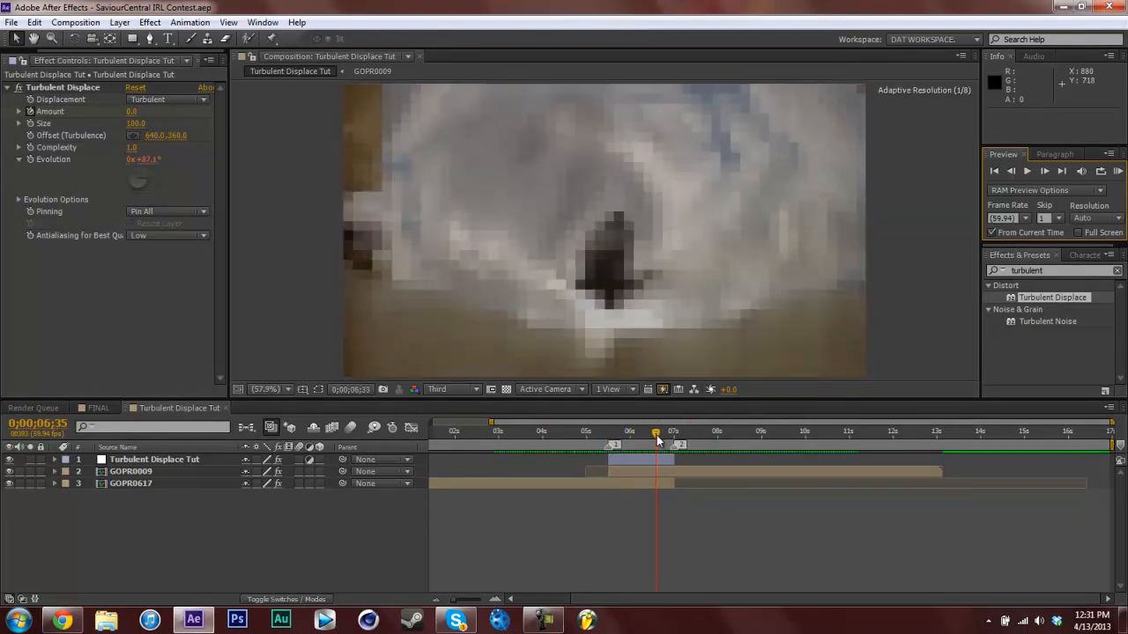
# Set Amount to 75 at mid-transition and Easy Ease the Amount keyframes
pyautogui.moveTo(656, 437); pyautogui.dragTo(643, 437)
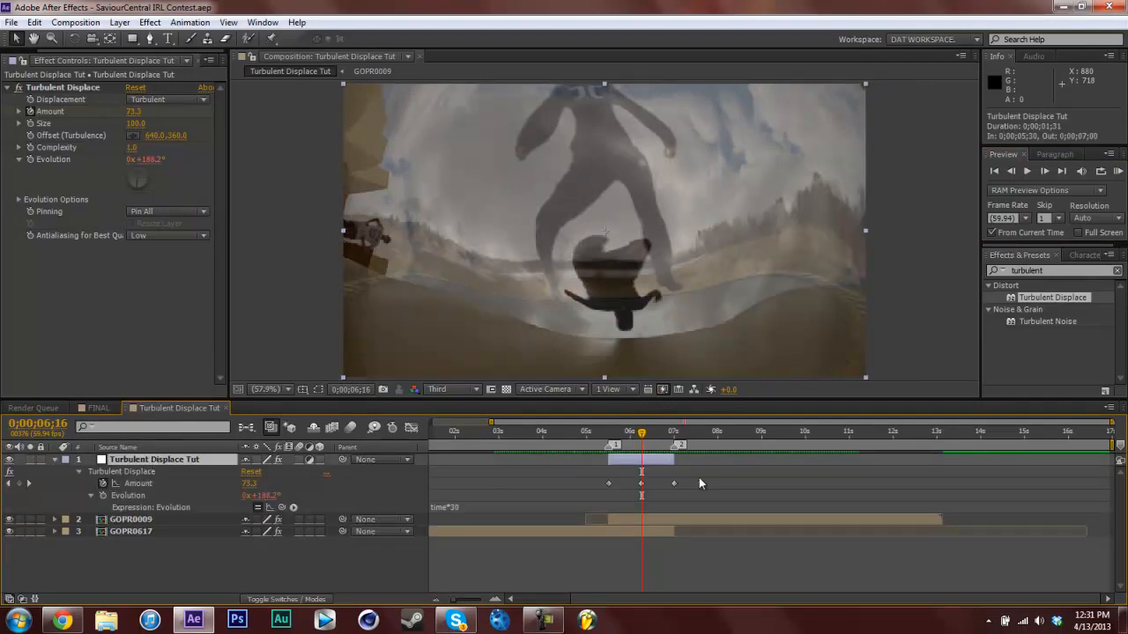
pyautogui.rightClick(608, 483)
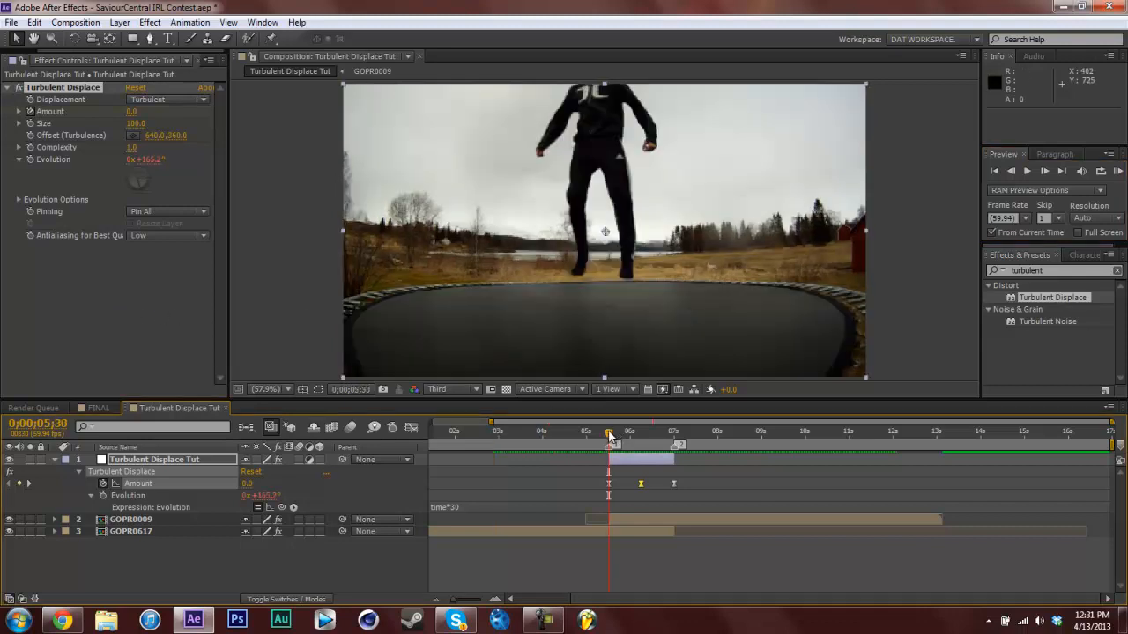
pyautogui.moveTo(608, 431); pyautogui.dragTo(650, 431)
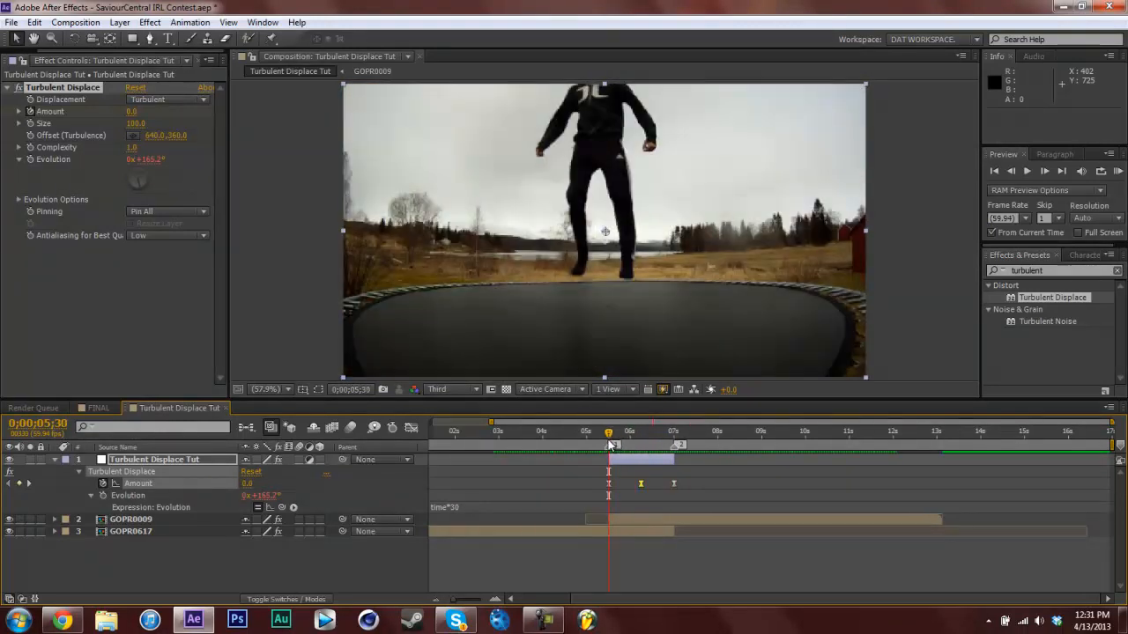
pyautogui.click(628, 432)
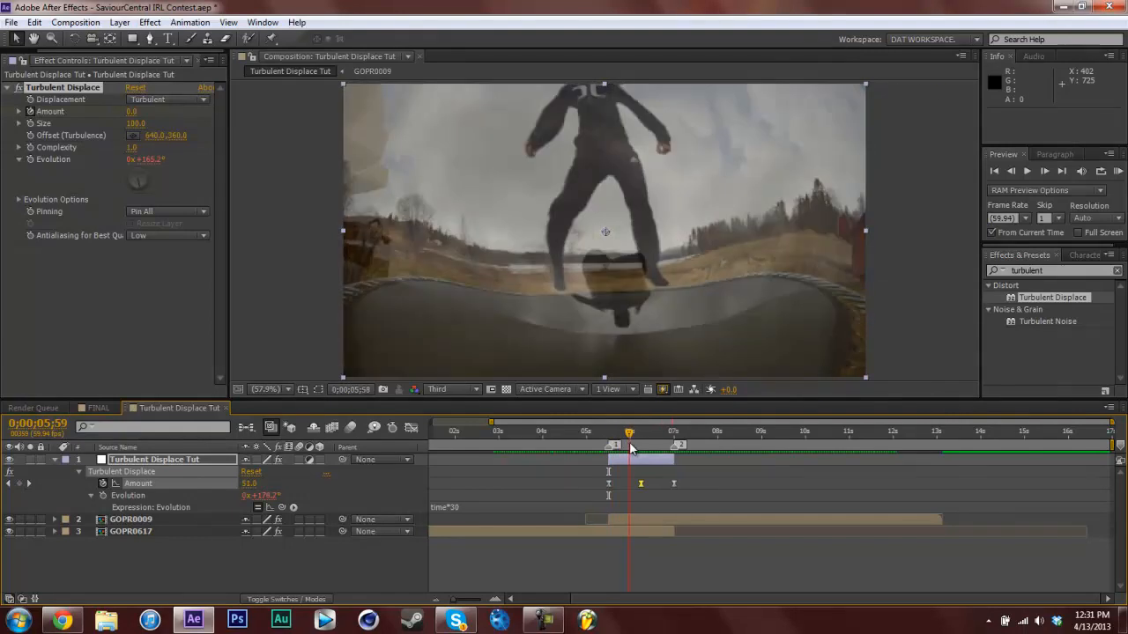
pyautogui.moveTo(628, 451); pyautogui.dragTo(659, 451)
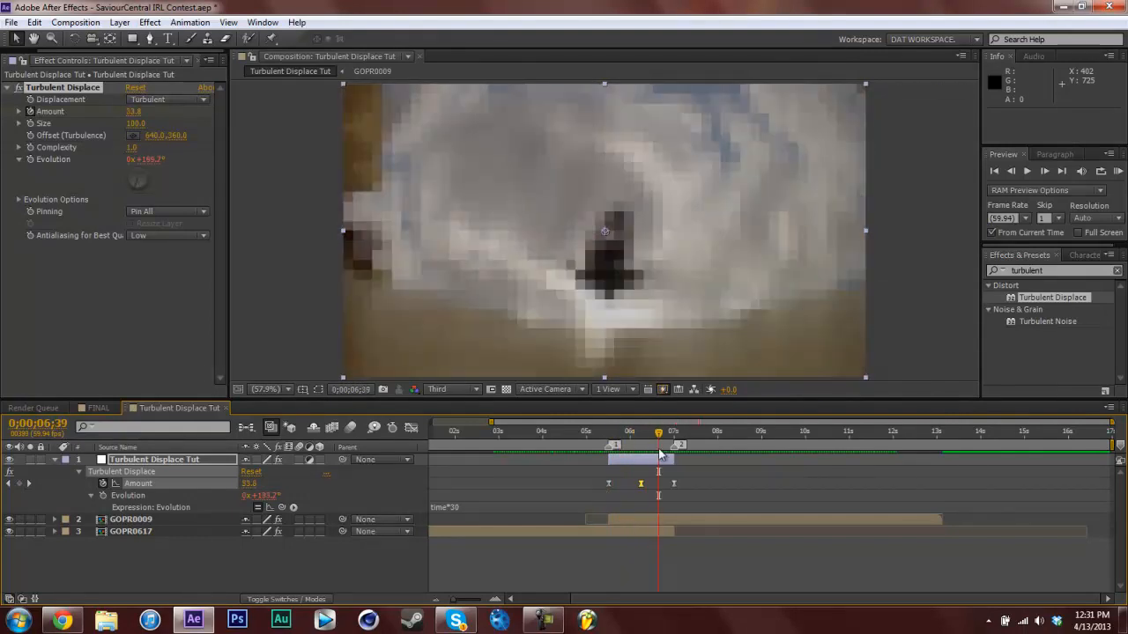